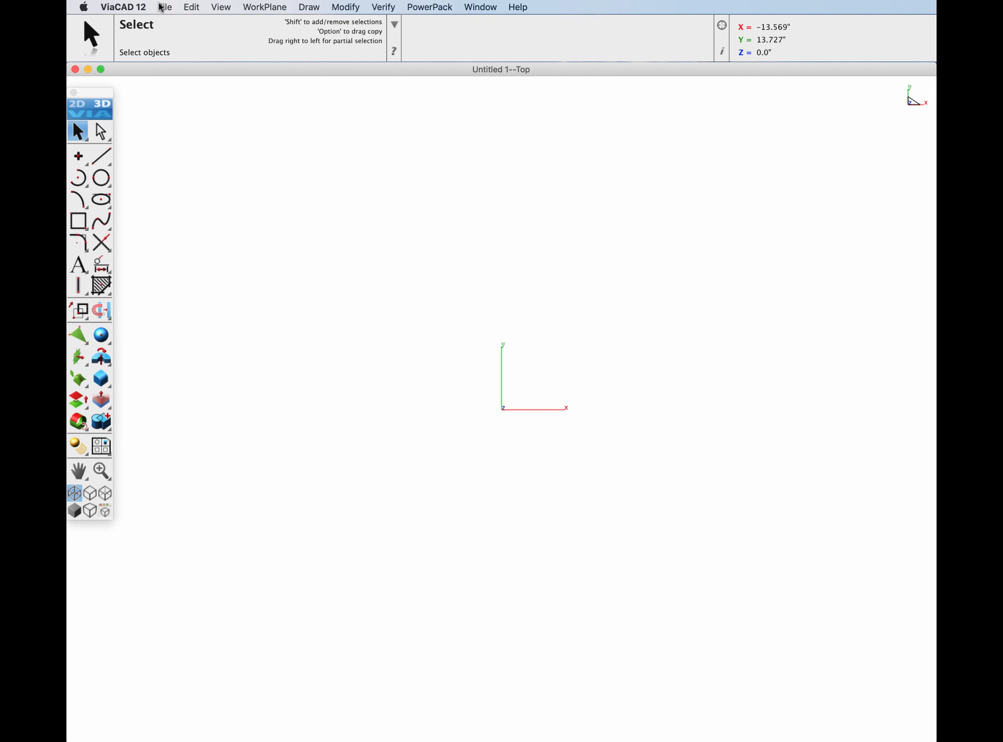
# Start a file import and confirm PDF 2D as the import type
pyautogui.click(164, 8)
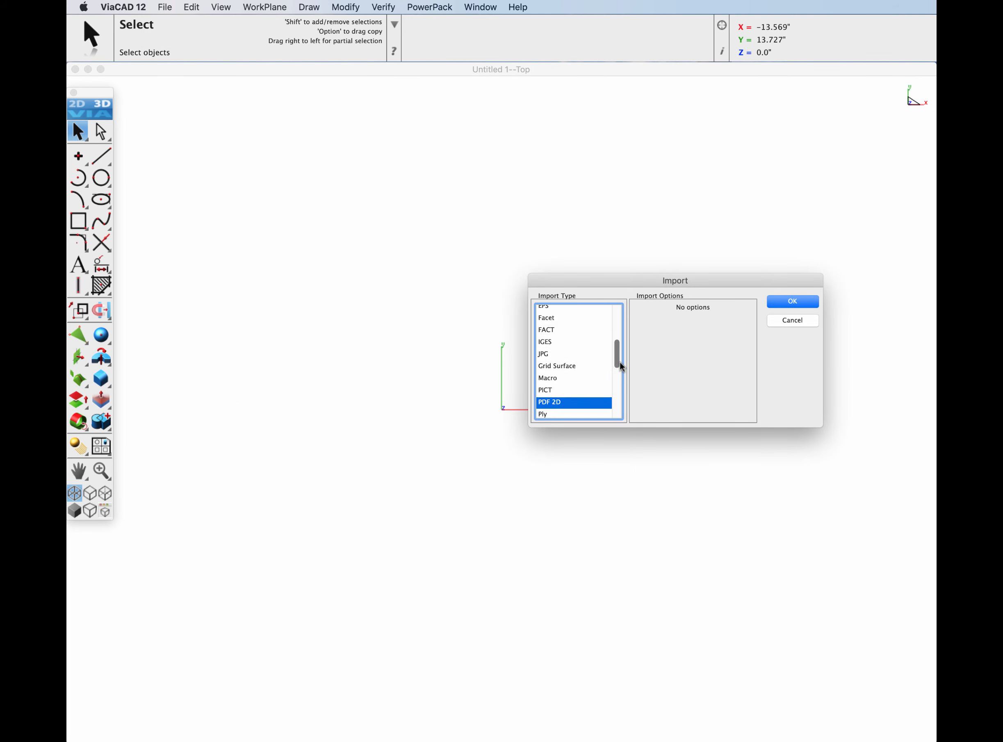
pyautogui.scroll(-3)
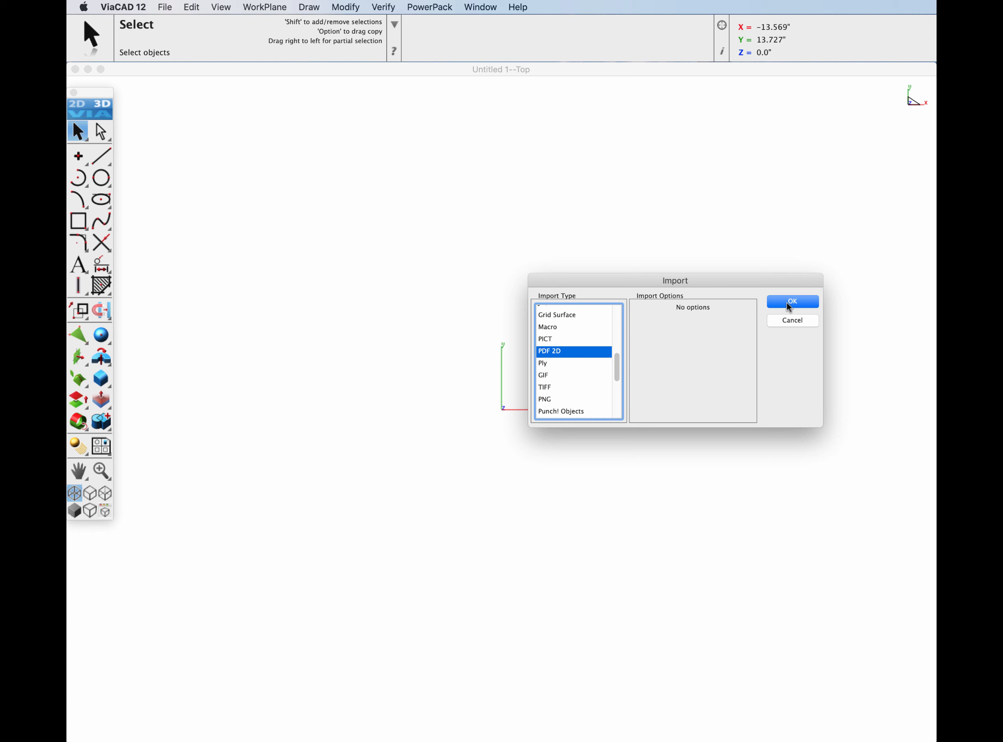
pyautogui.click(791, 301)
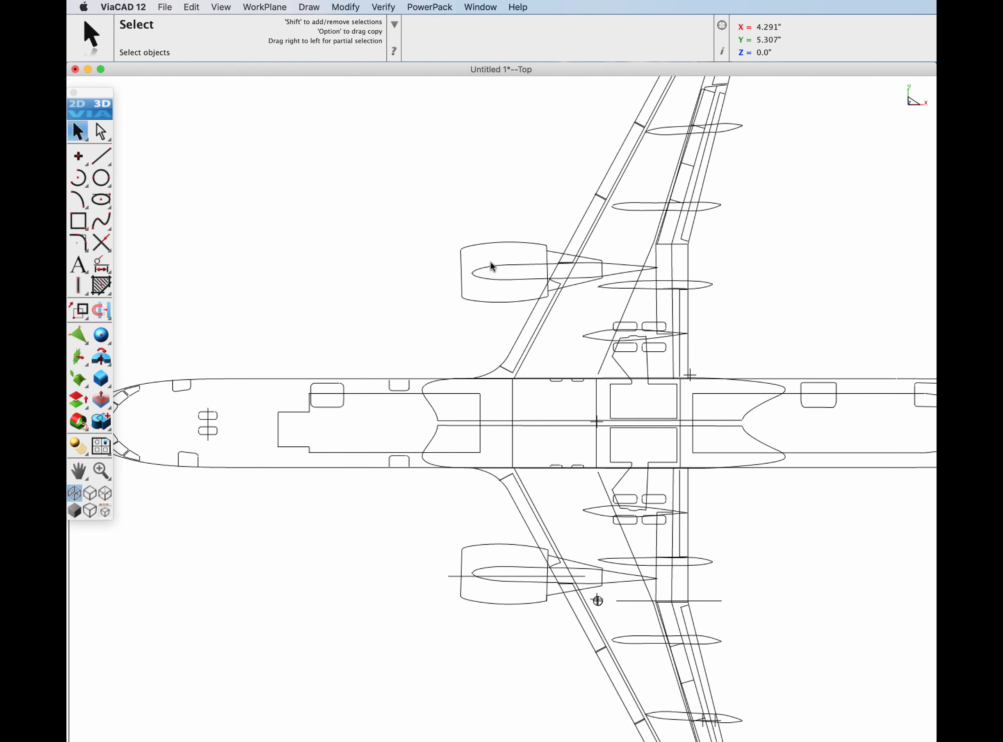
# Import the Boeing 757-200 PDF with its title block and 155 FT 3 IN span dimension
pyautogui.click(493, 266)
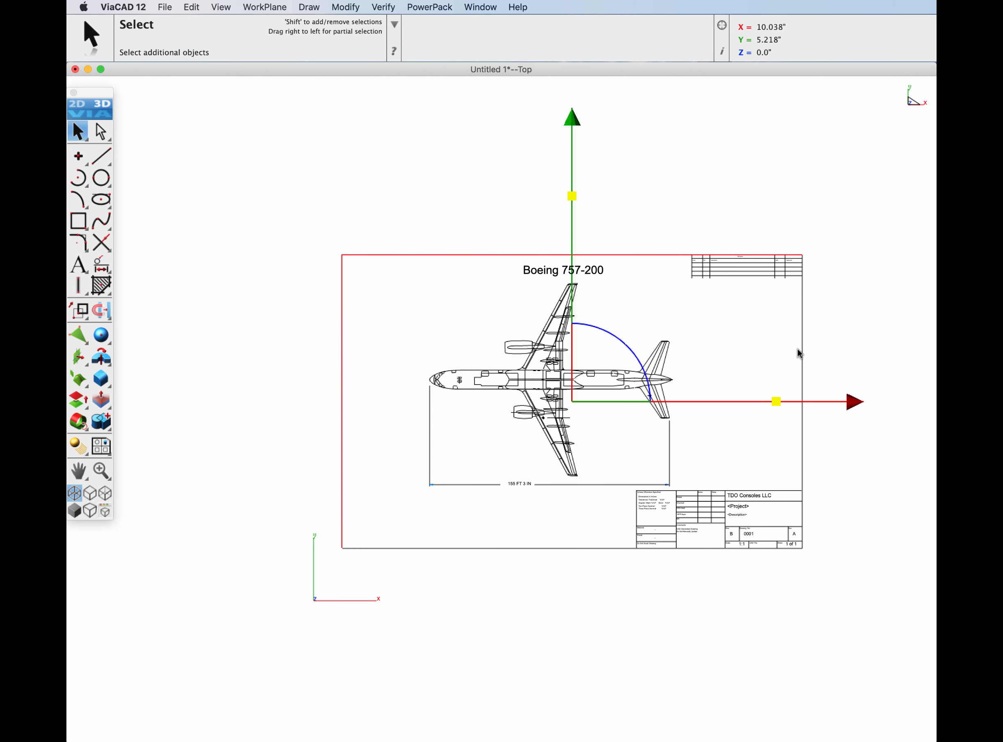
# Give the selected drawing lines a heavier 1-pixel pen weight
pyautogui.click(370, 382)
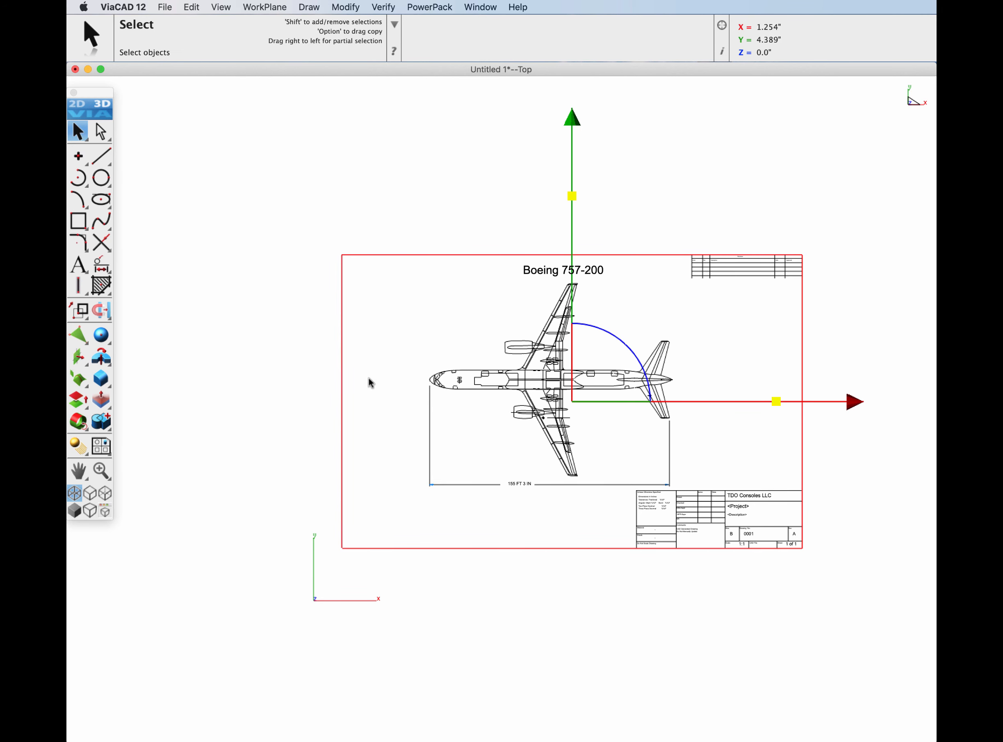
pyautogui.rightClick(370, 383)
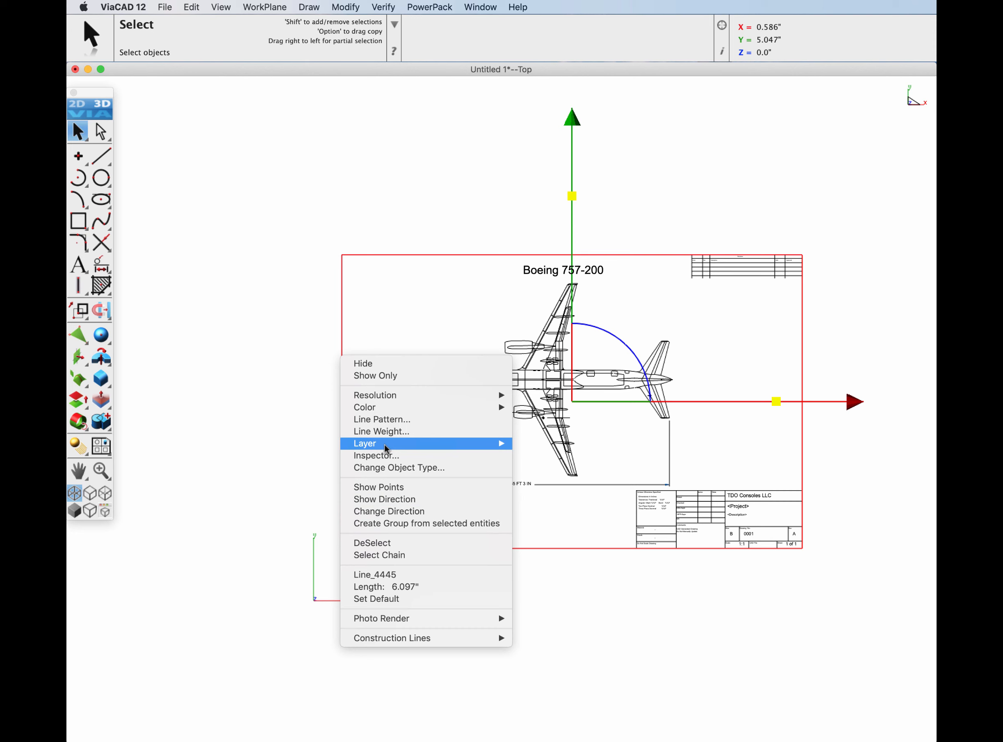
pyautogui.click(380, 431)
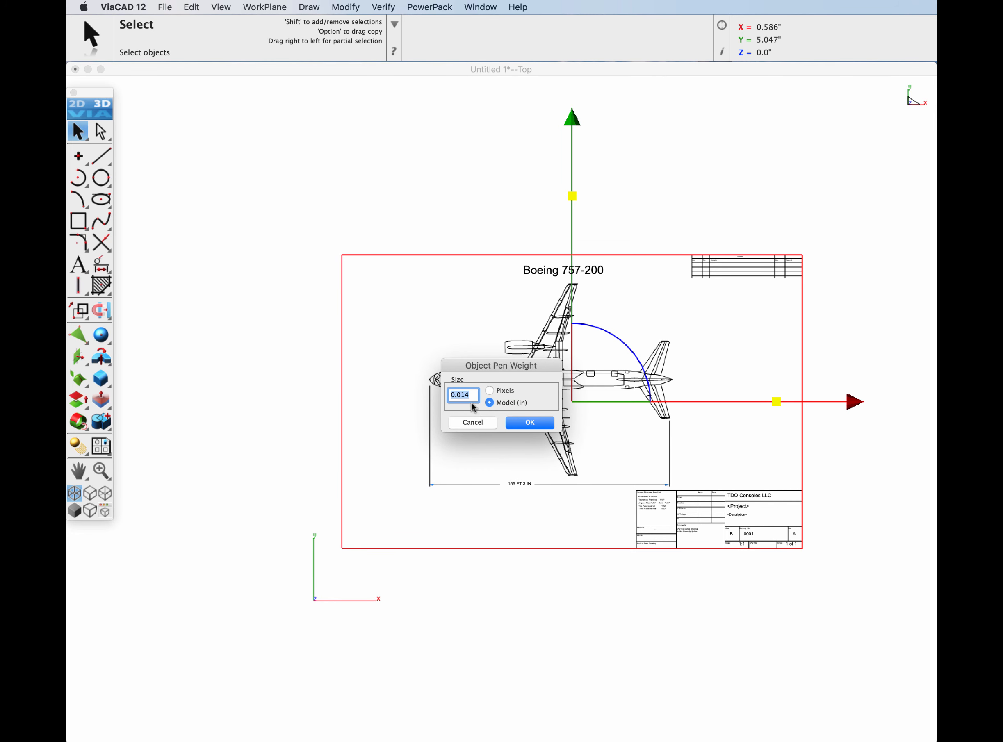
pyautogui.click(489, 391)
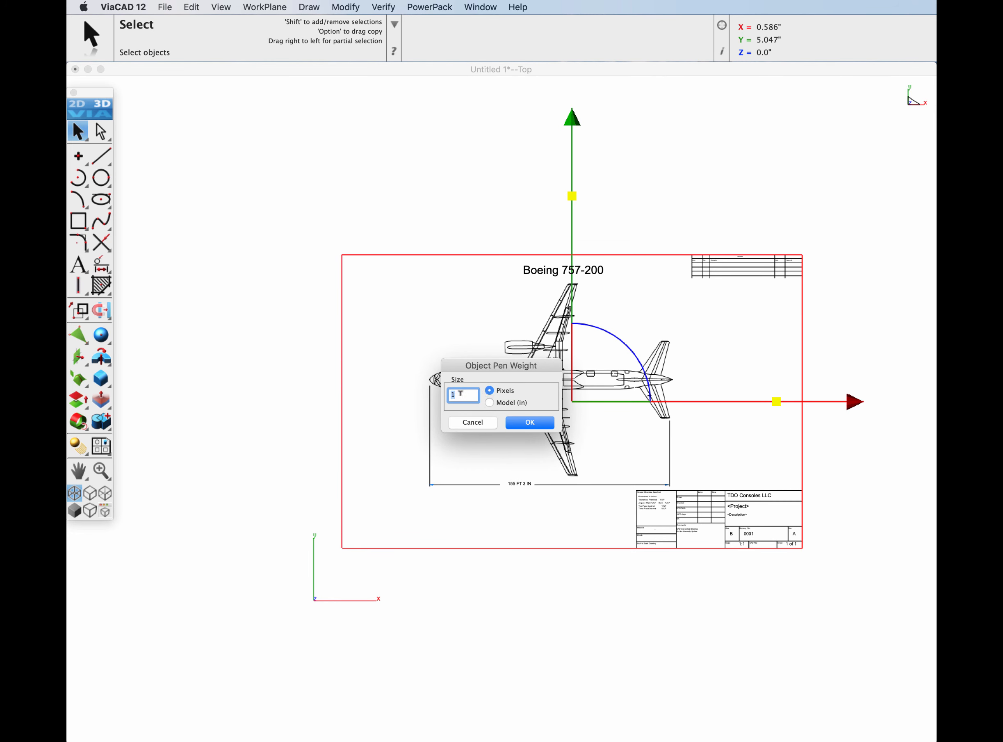
pyautogui.click(528, 422)
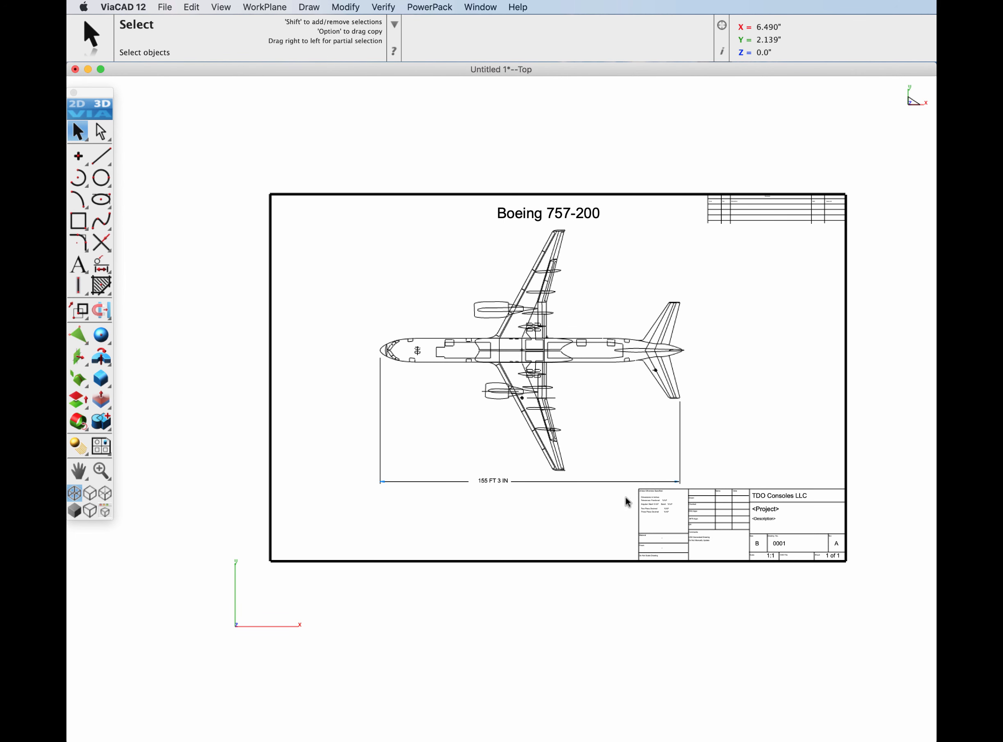
pyautogui.click(164, 7)
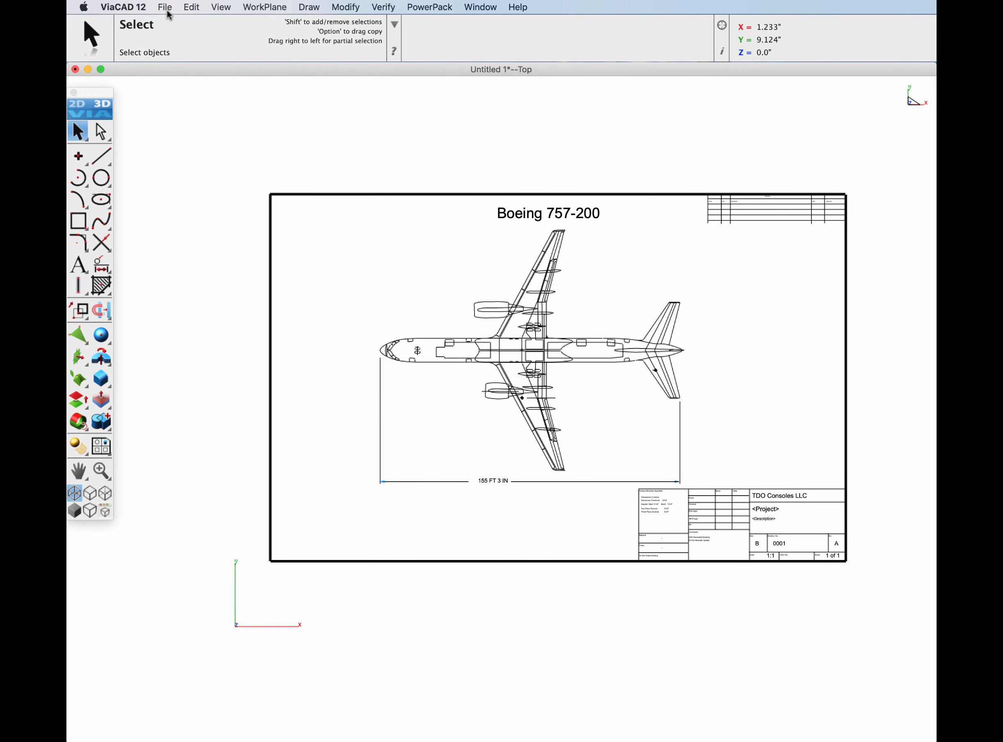
# Import Graph Samples1.ai as an Adobe Illustrator 9 (PDF) file
pyautogui.click(164, 7)
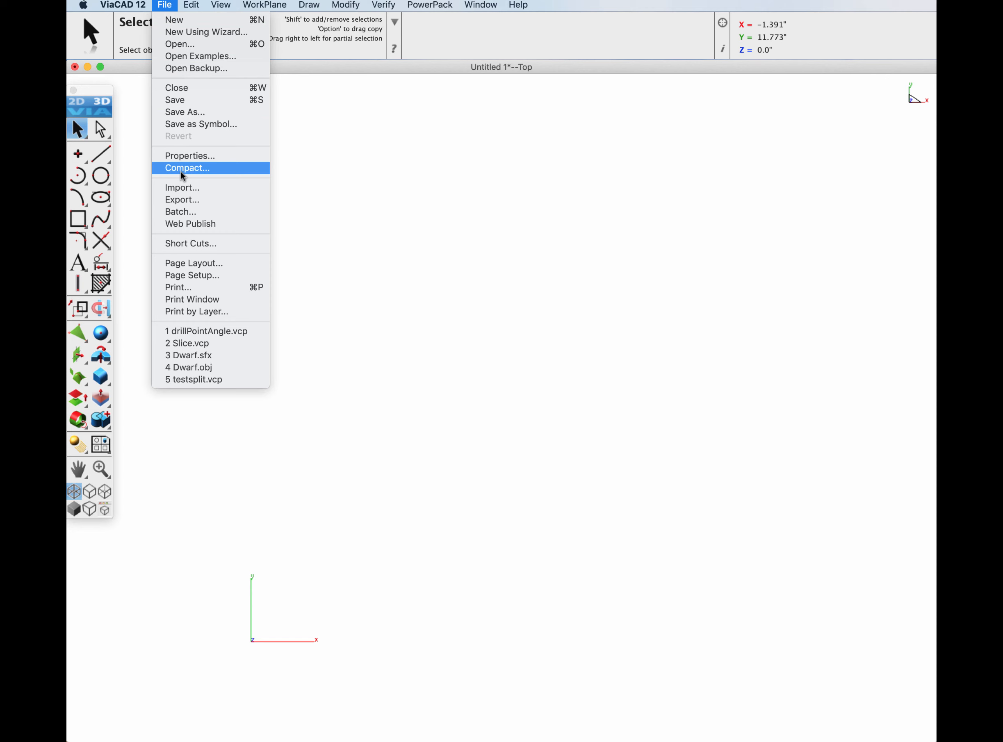
pyautogui.click(182, 188)
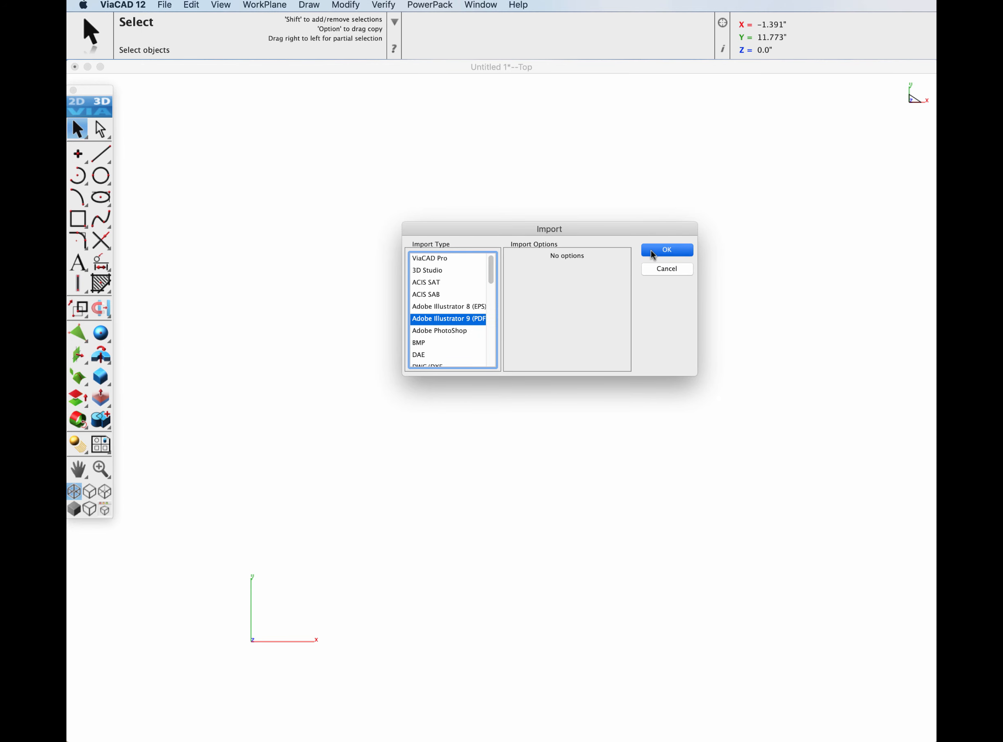
pyautogui.click(666, 249)
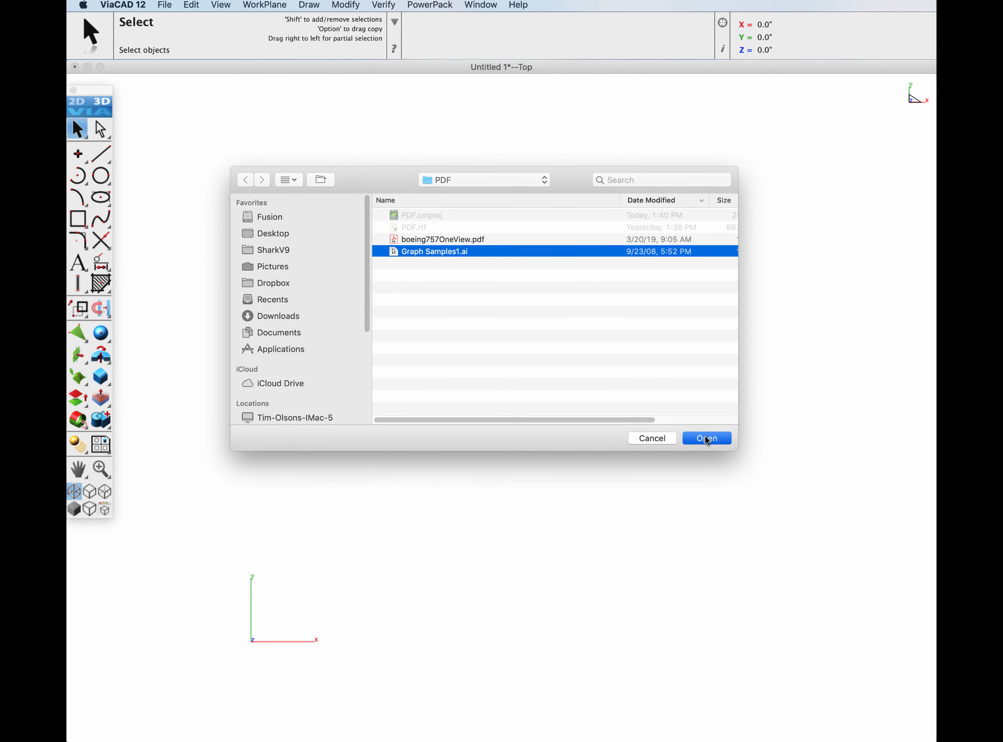
pyautogui.click(706, 438)
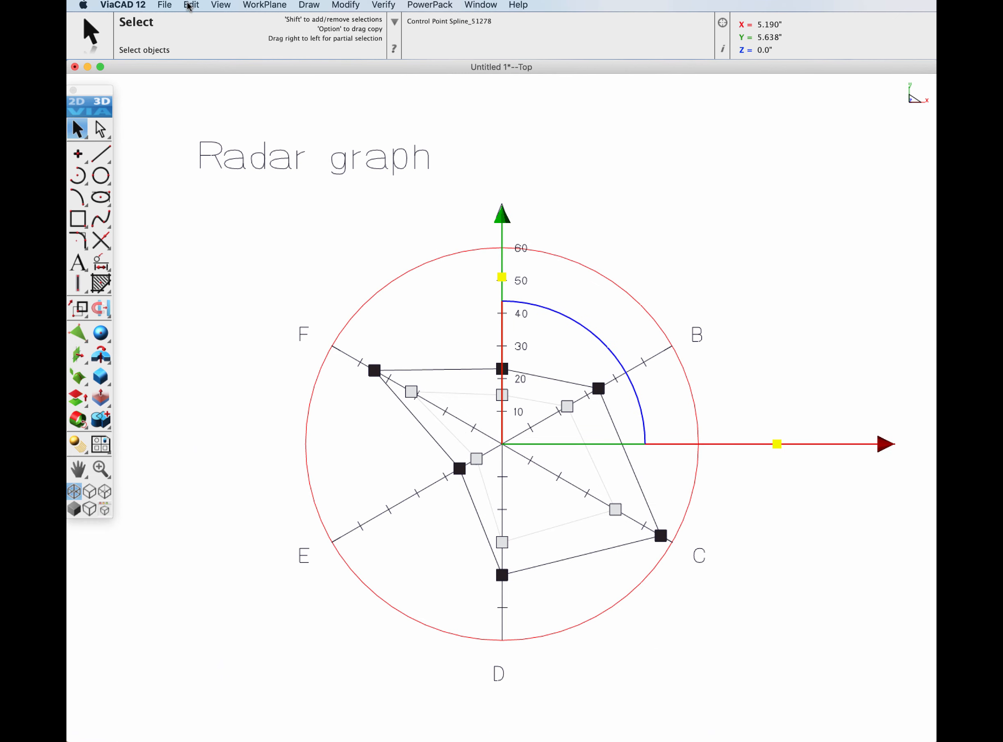
# Reverse the direction of the selected imported radar-graph curve via Change Direction
pyautogui.click(190, 5)
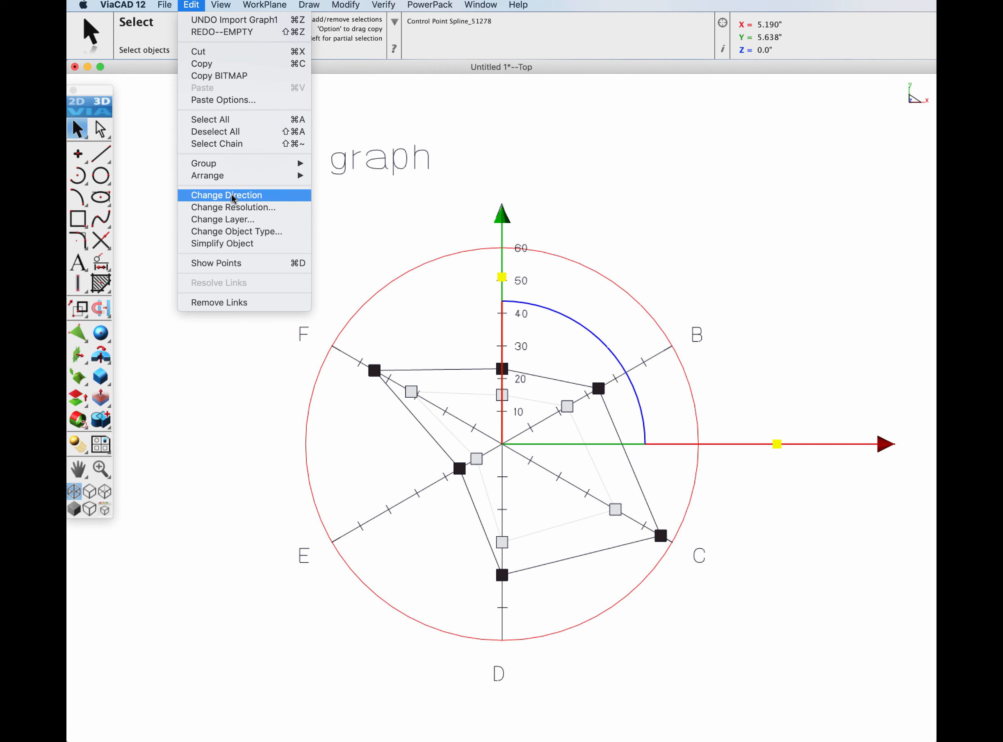
pyautogui.click(226, 195)
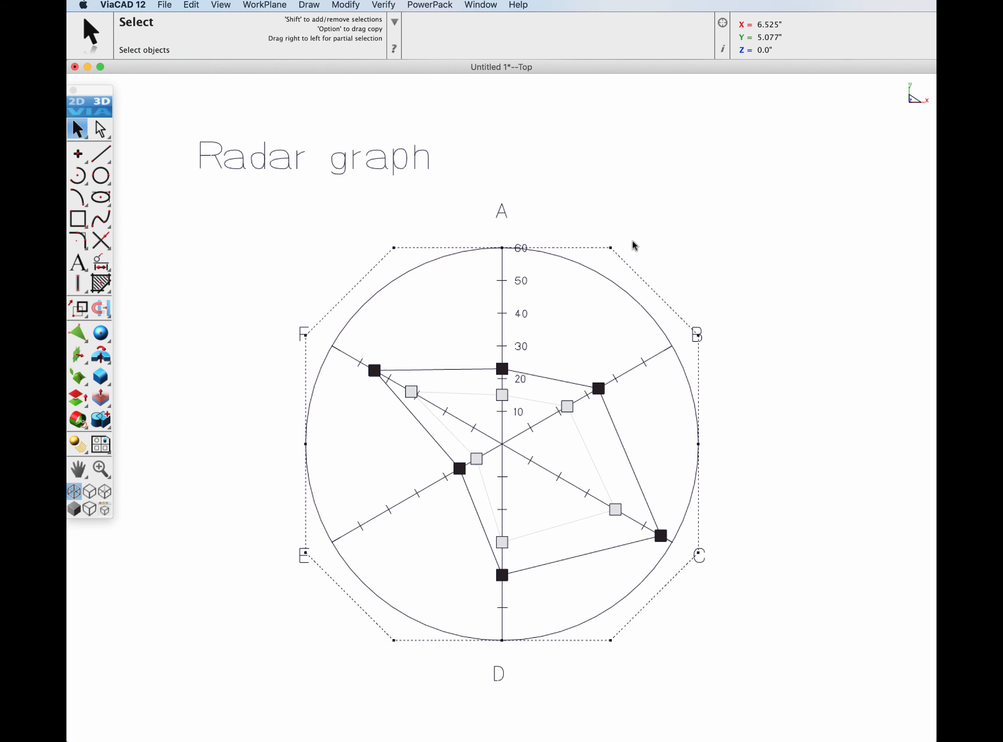